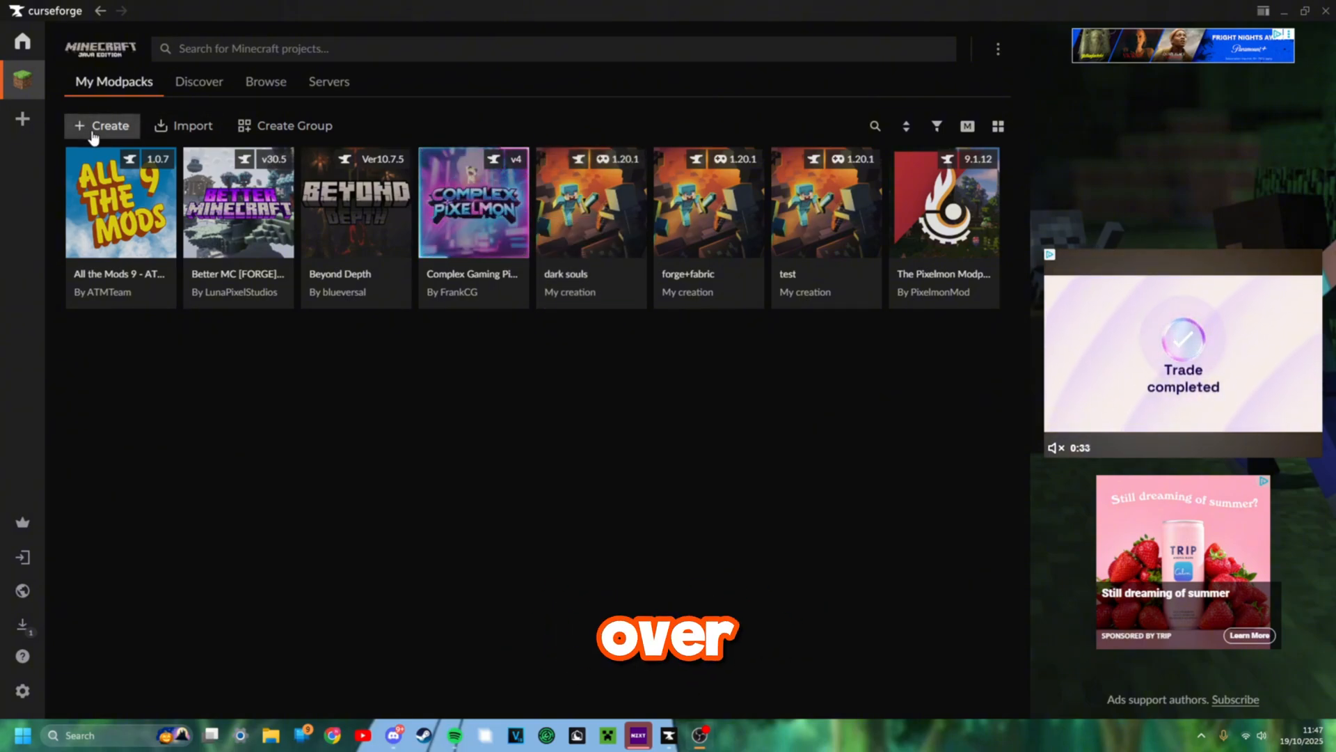
Create a new Forge modpack profile named 'video' on Minecraft version 1.20.1
{"action": "left_click", "coordinate": [102, 126]}
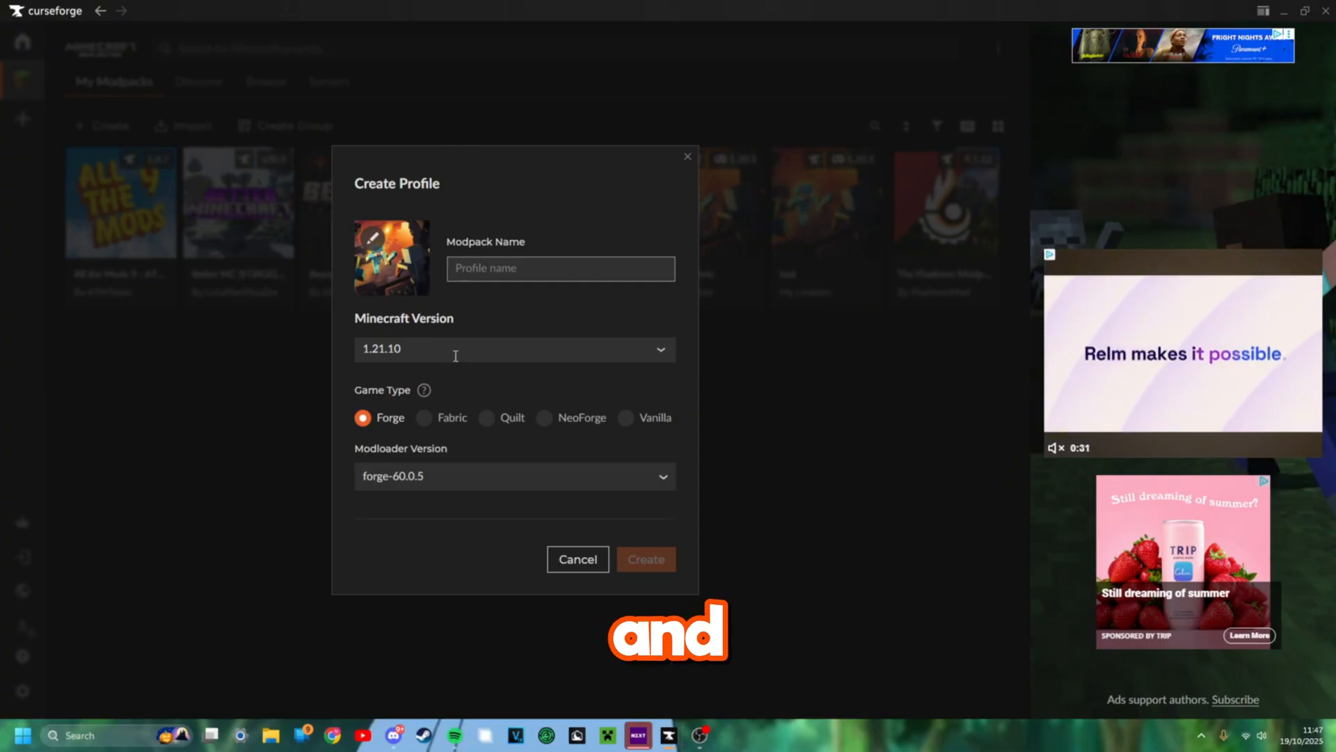
{"action": "left_click", "coordinate": [515, 349]}
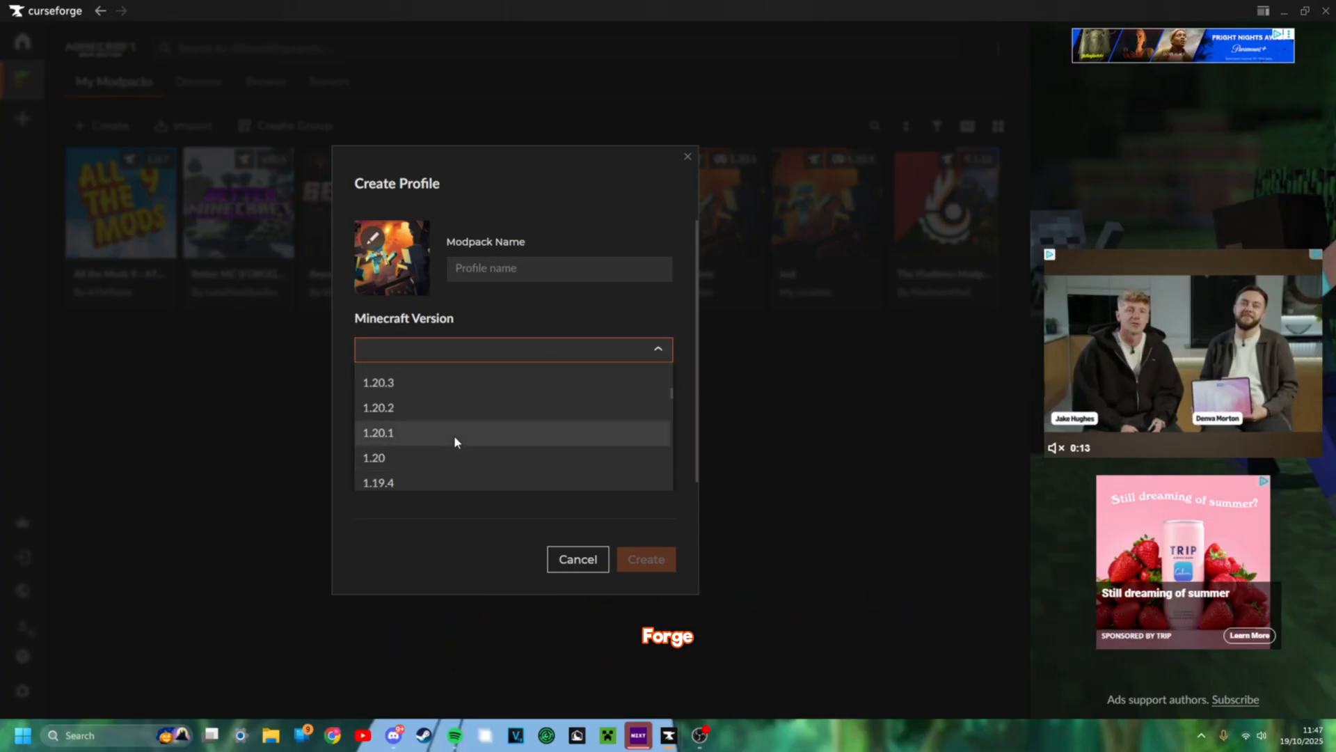
{"action": "left_click", "coordinate": [378, 432]}
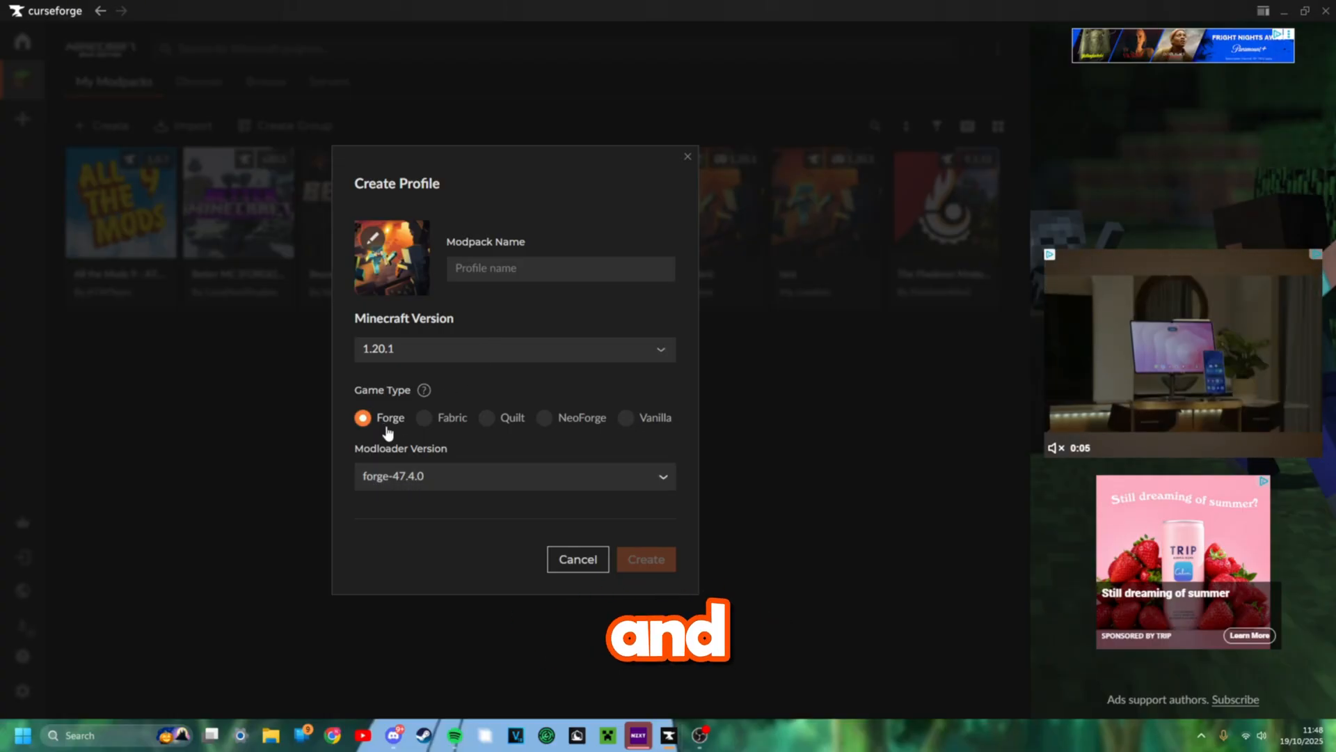
{"action": "left_click", "coordinate": [560, 269]}
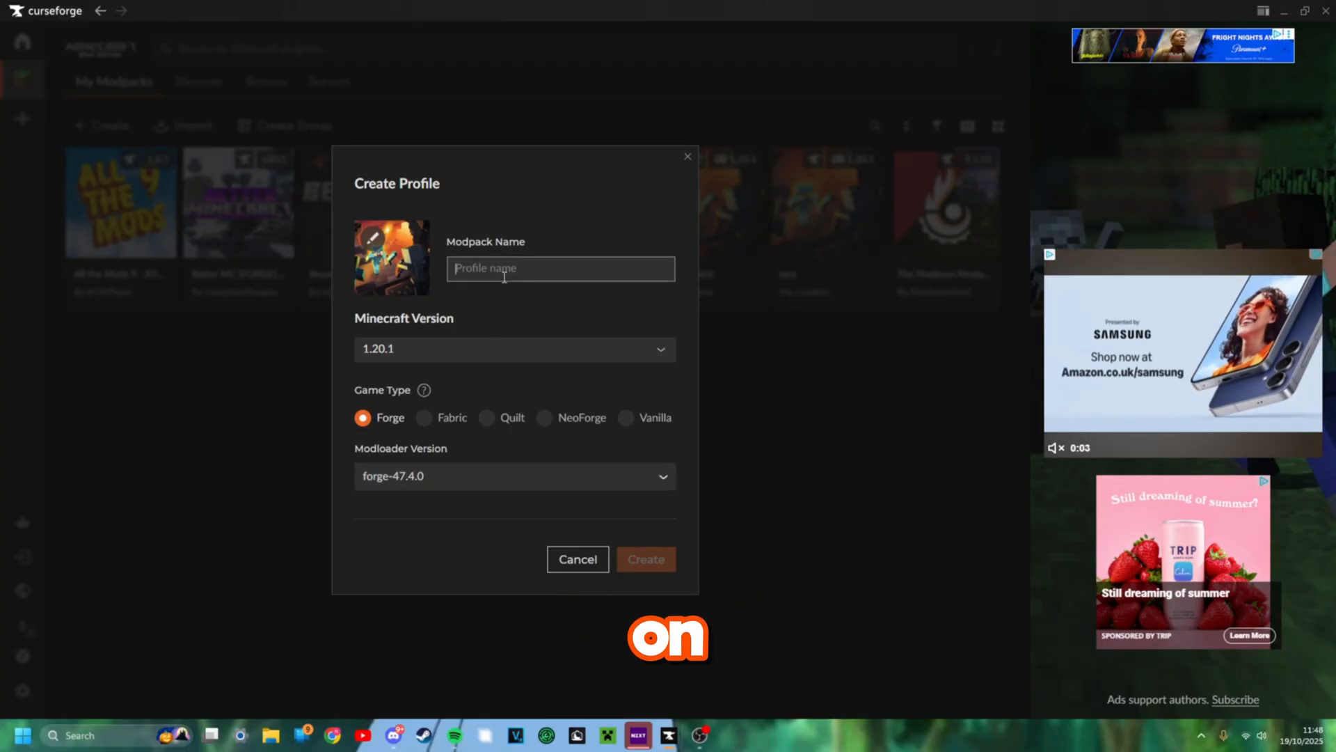
{"action": "type", "text": "video"}
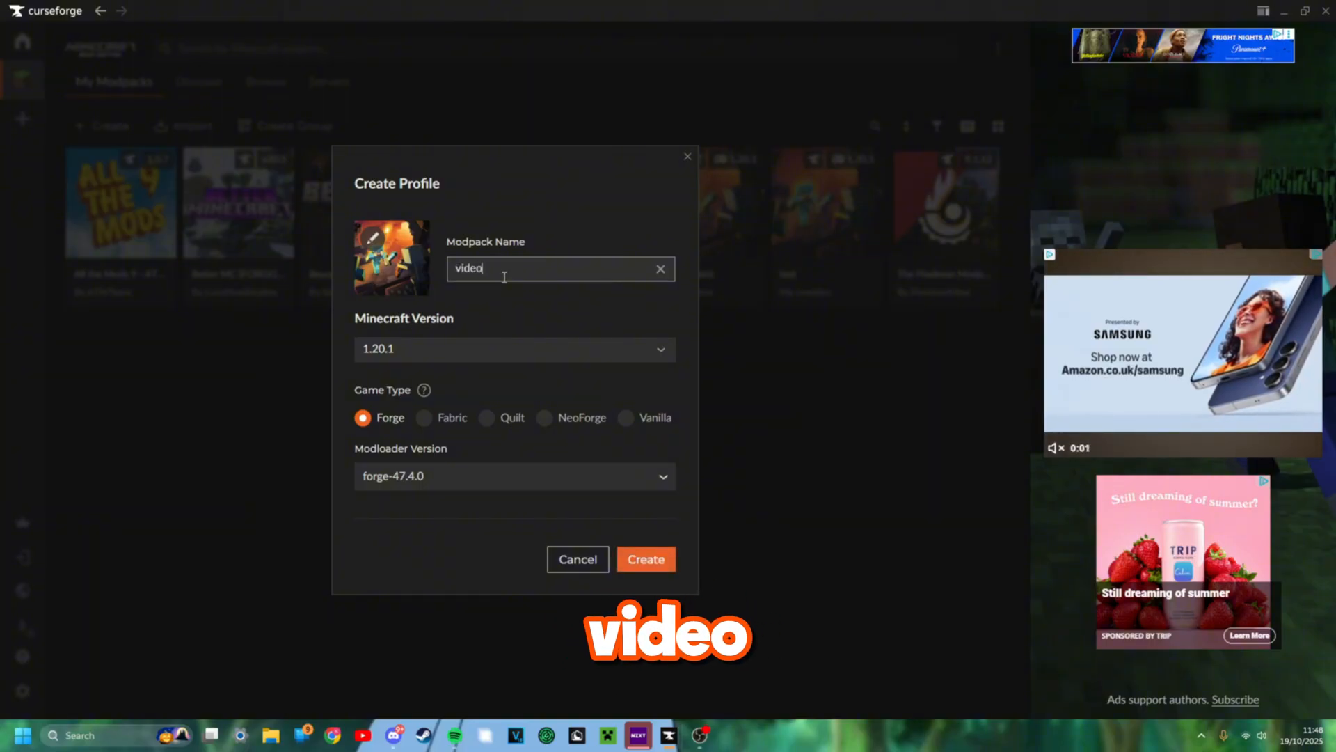
{"action": "left_click", "coordinate": [646, 559]}
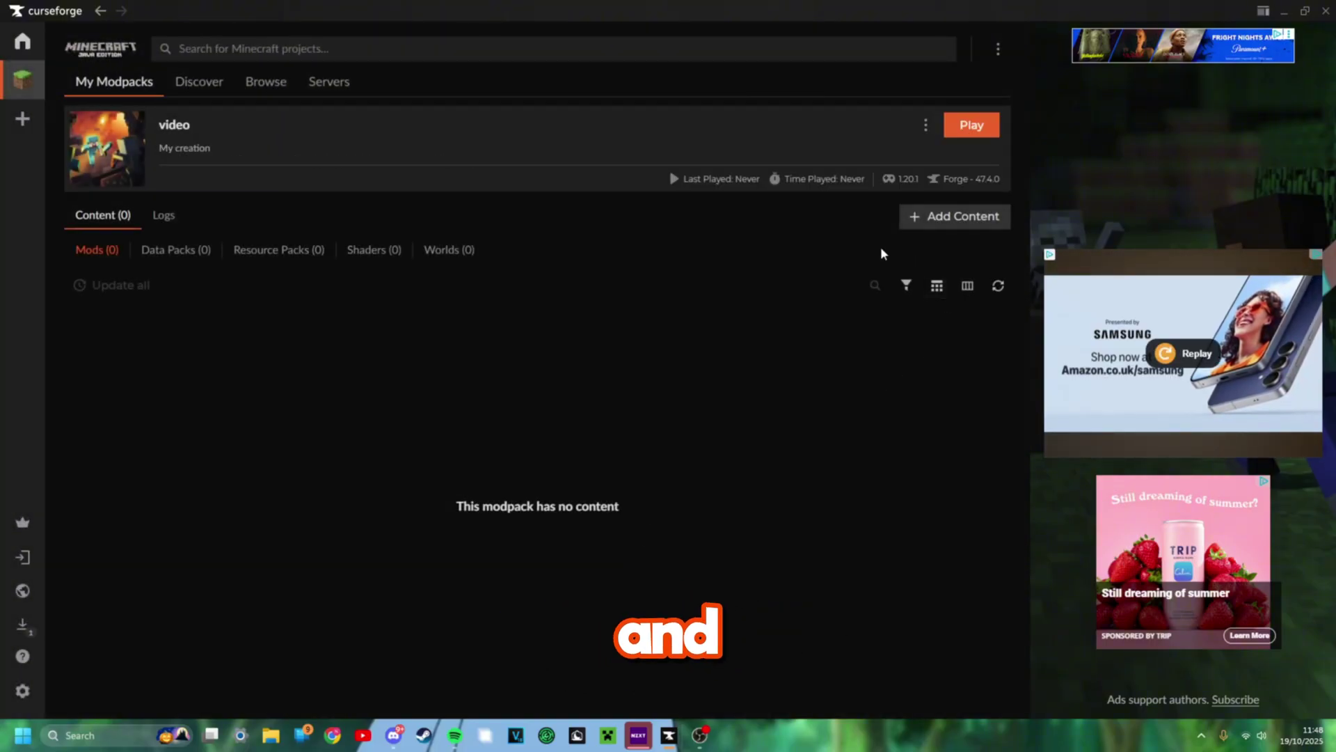
Install Forgified Fabric API, Sinytra Connector and Connector Extras from the mod browser
{"action": "left_click", "coordinate": [954, 217]}
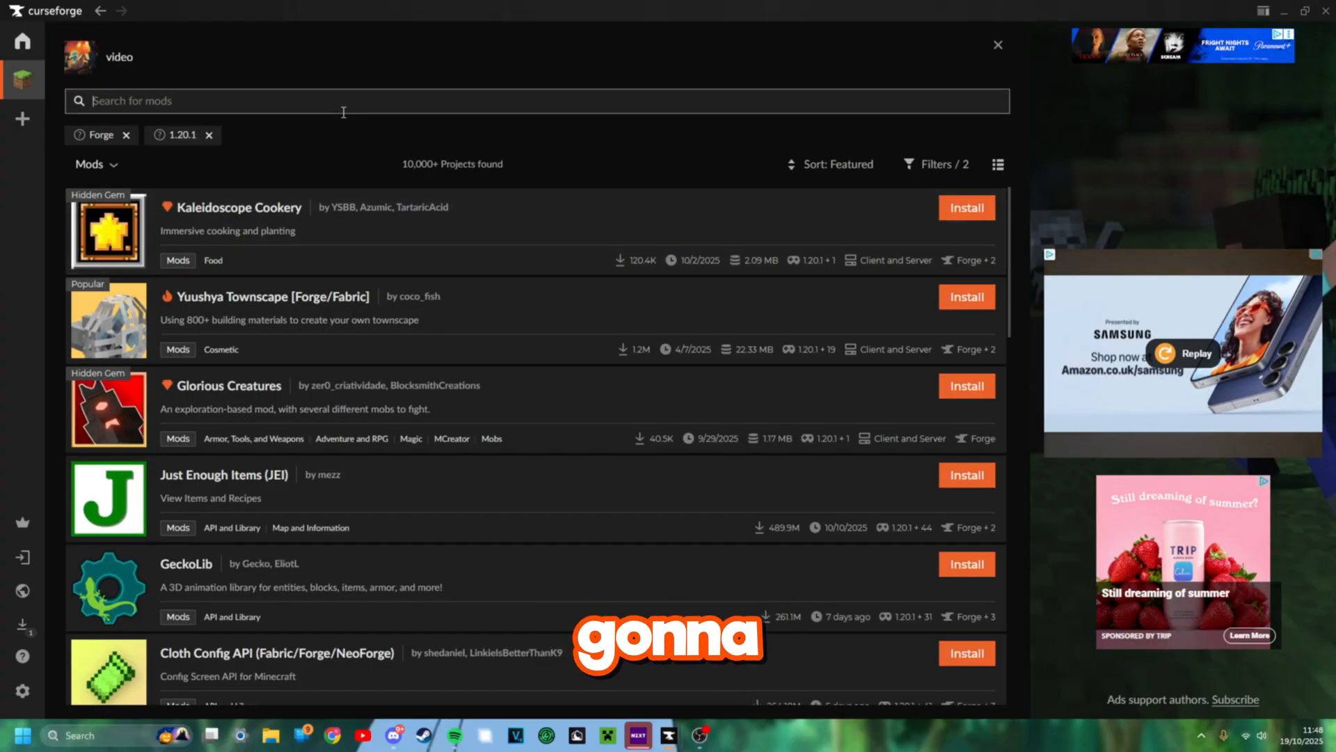
{"action": "type", "text": "forgif"}
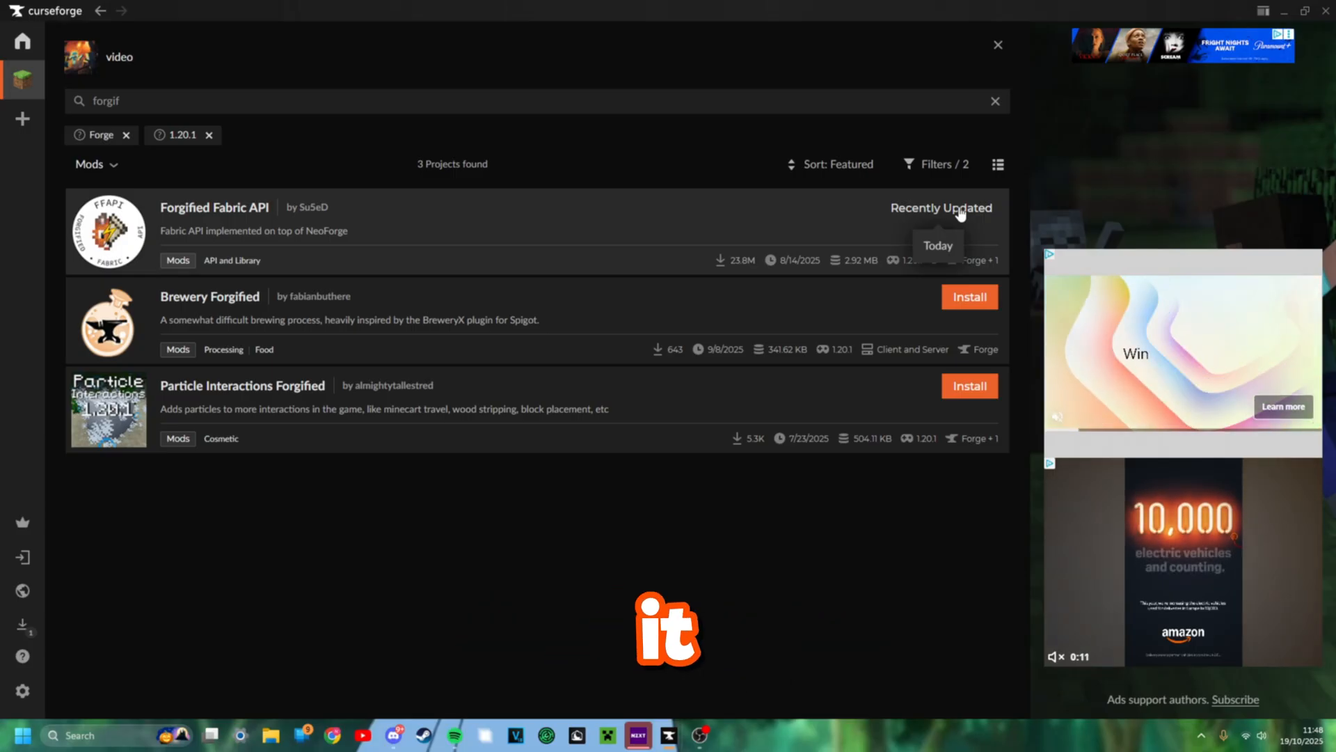
{"action": "left_click", "coordinate": [995, 101]}
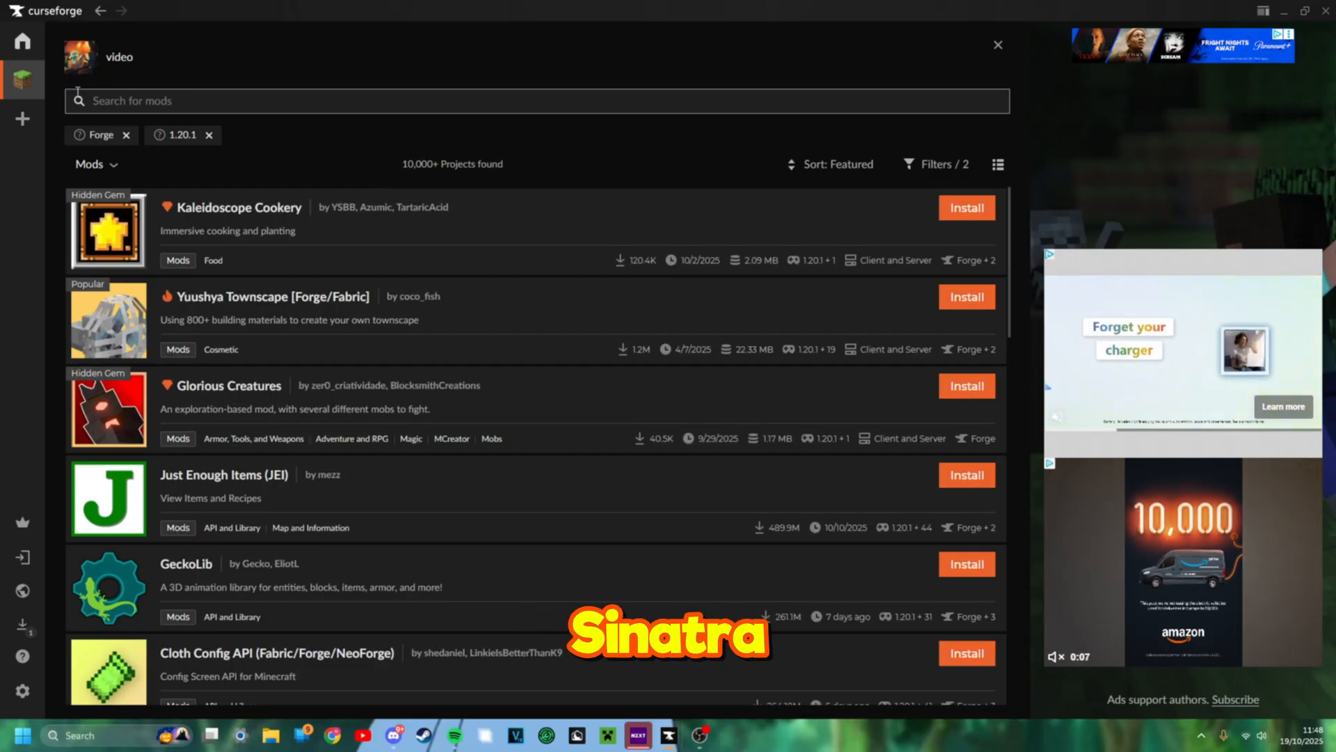
{"action": "type", "text": "siny"}
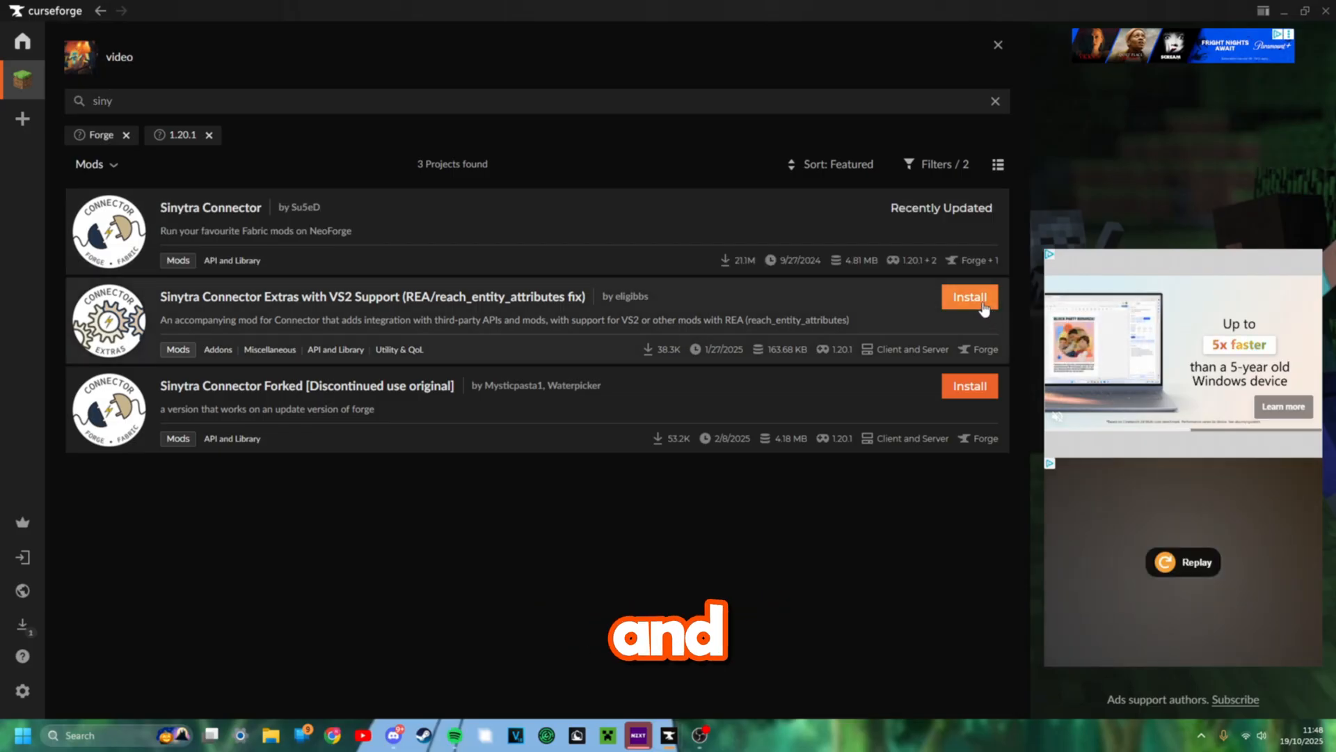
{"action": "left_click", "coordinate": [998, 44]}
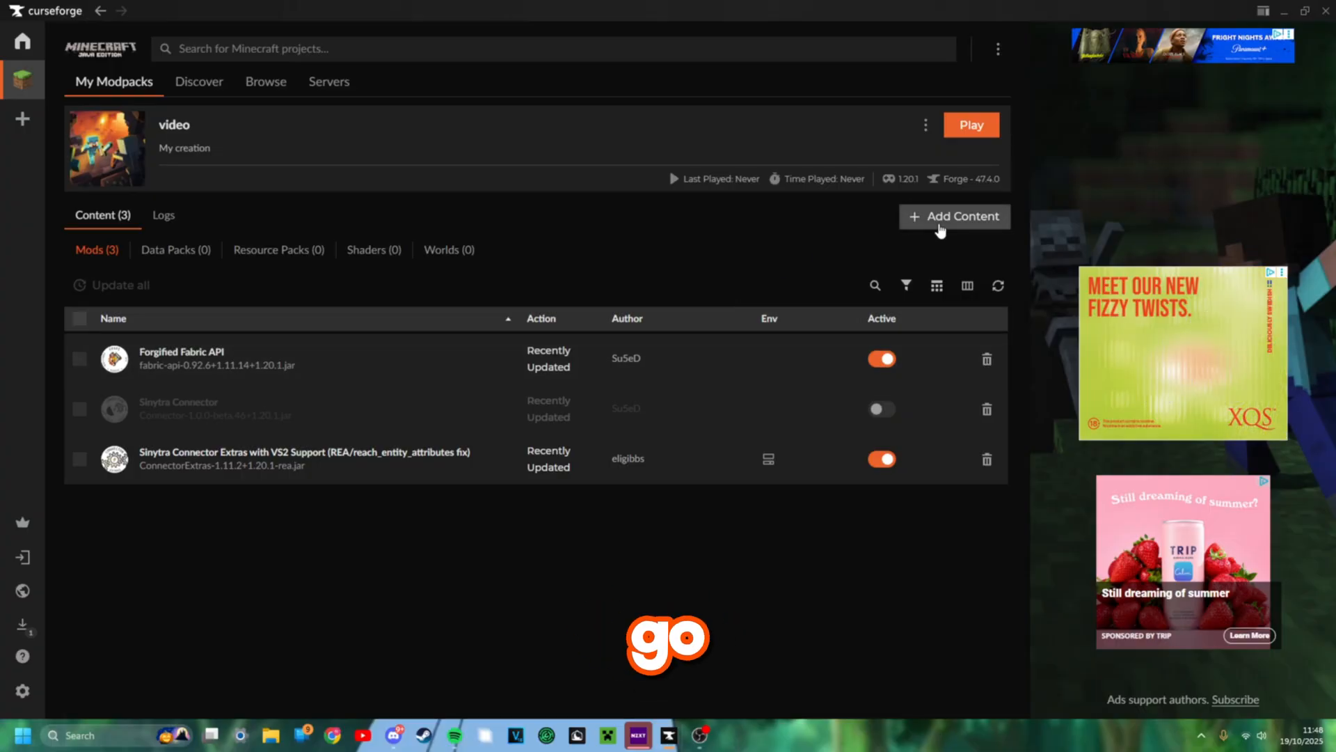
Search 'backpack', install Sophisticated Backpacks, and clear the search box
{"action": "left_click", "coordinate": [956, 216]}
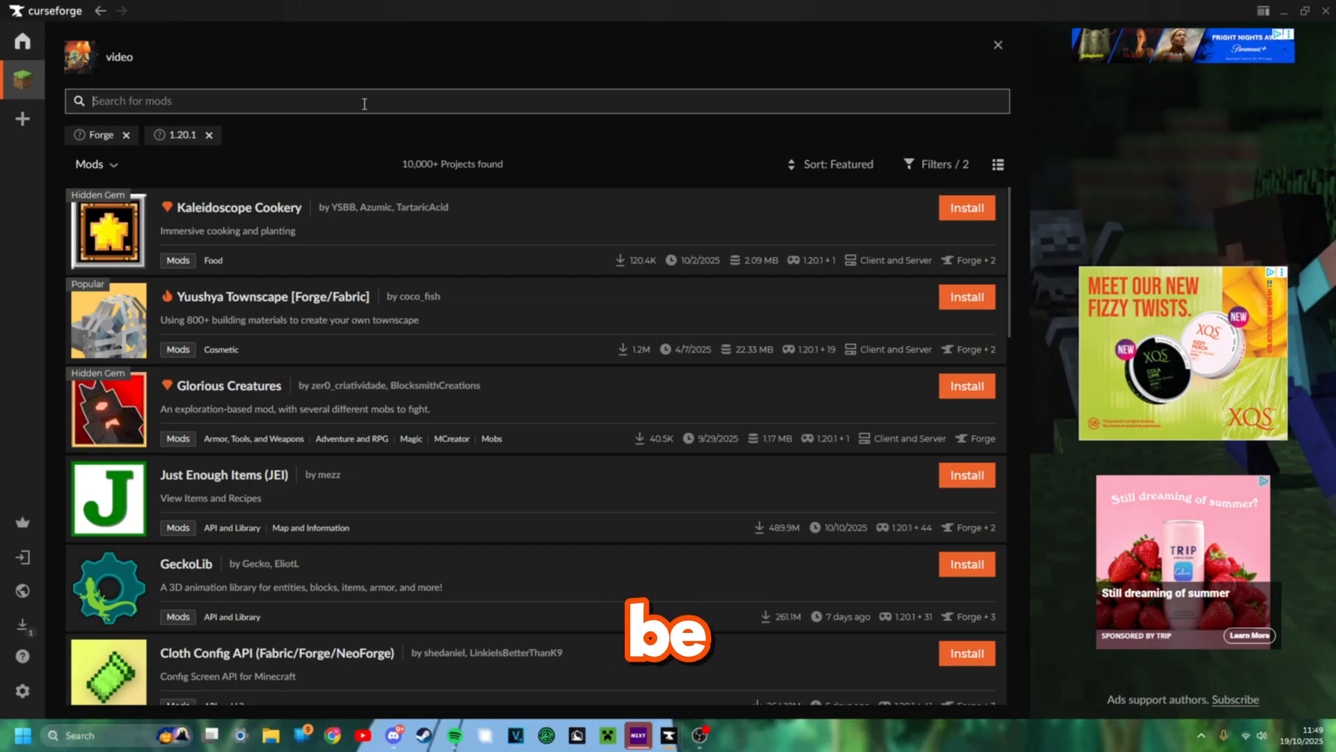
{"action": "type", "text": "s"}
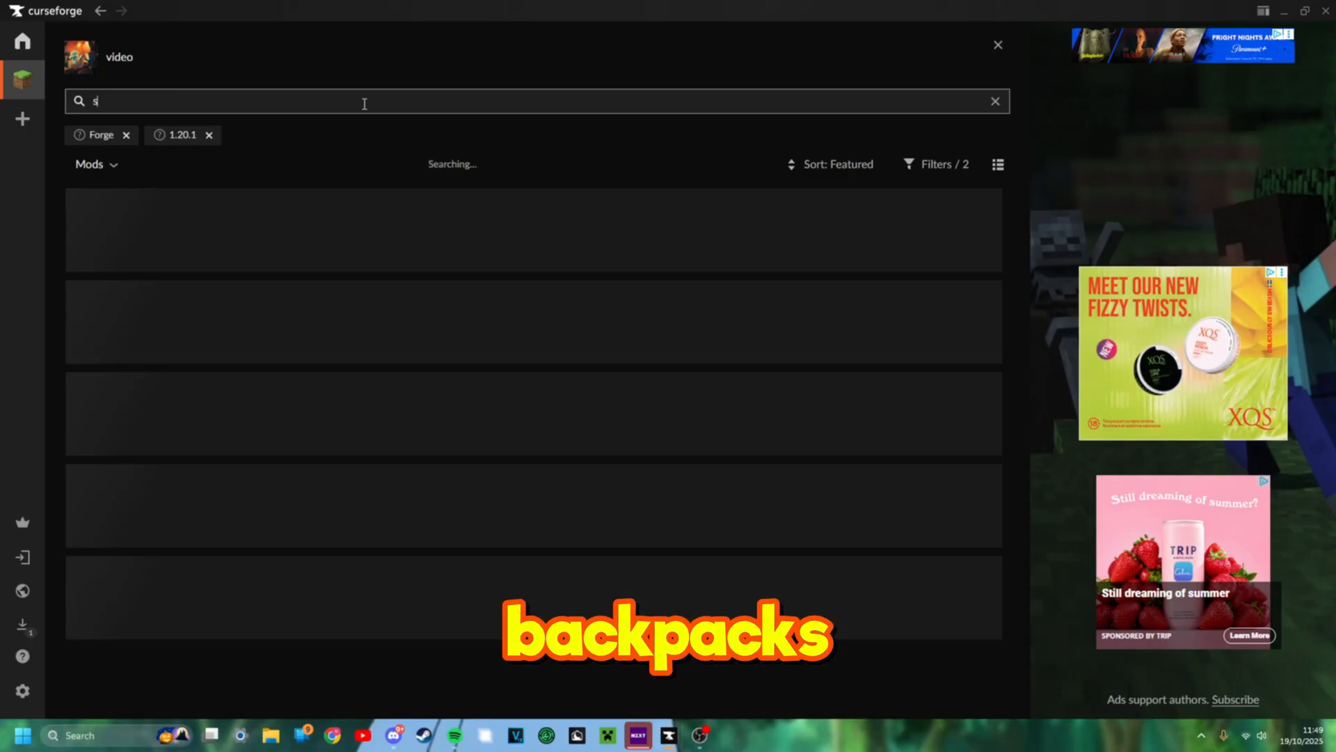
{"action": "type", "text": "backpack"}
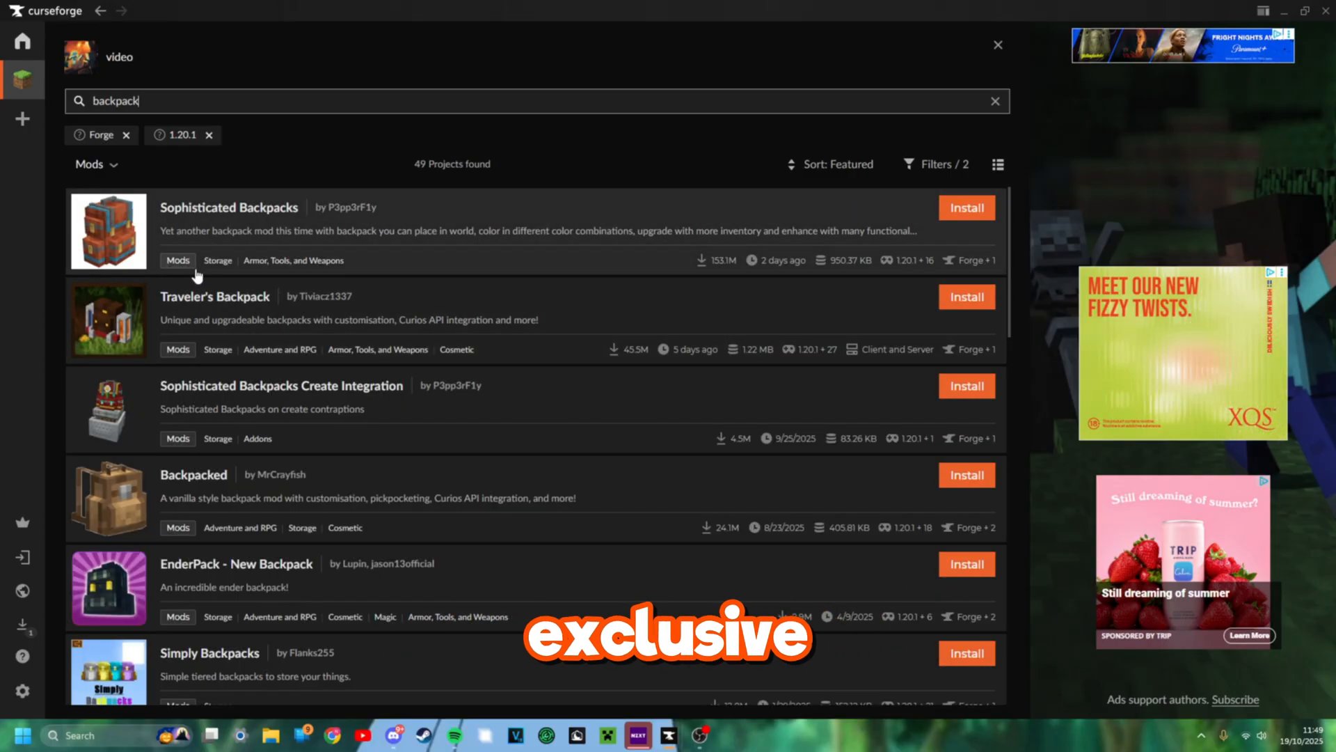
{"action": "left_click", "coordinate": [966, 207]}
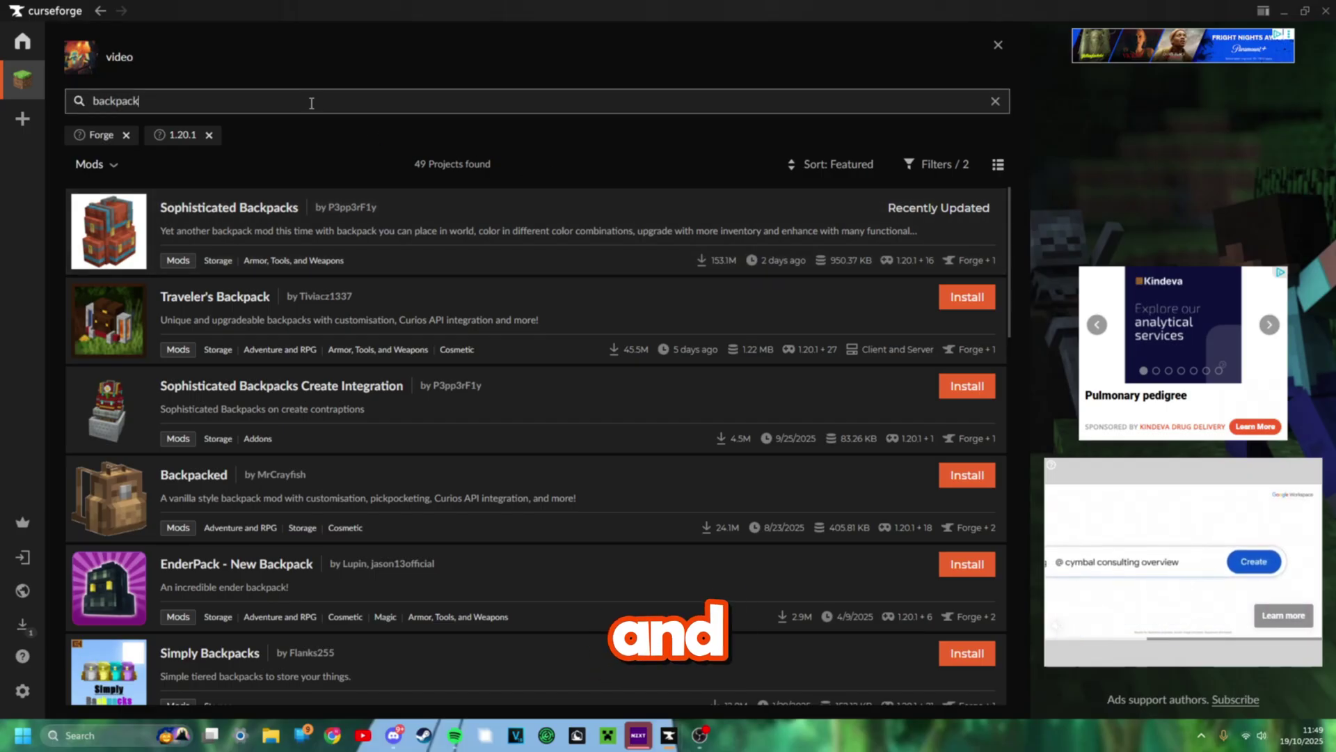
{"action": "left_click", "coordinate": [996, 101]}
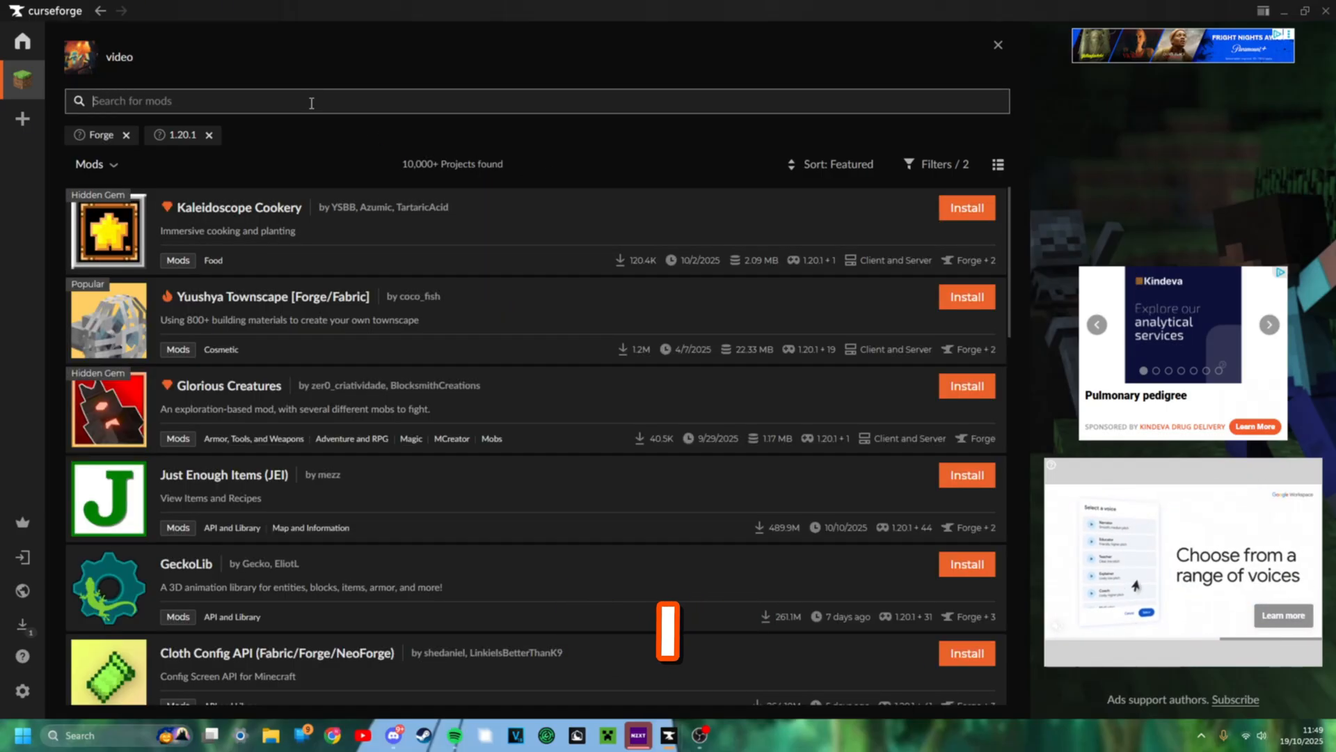
Install Cobblemon v1.4.1 for 1.20.1 from its Versions list, then close the browser
{"action": "type", "text": "cobble"}
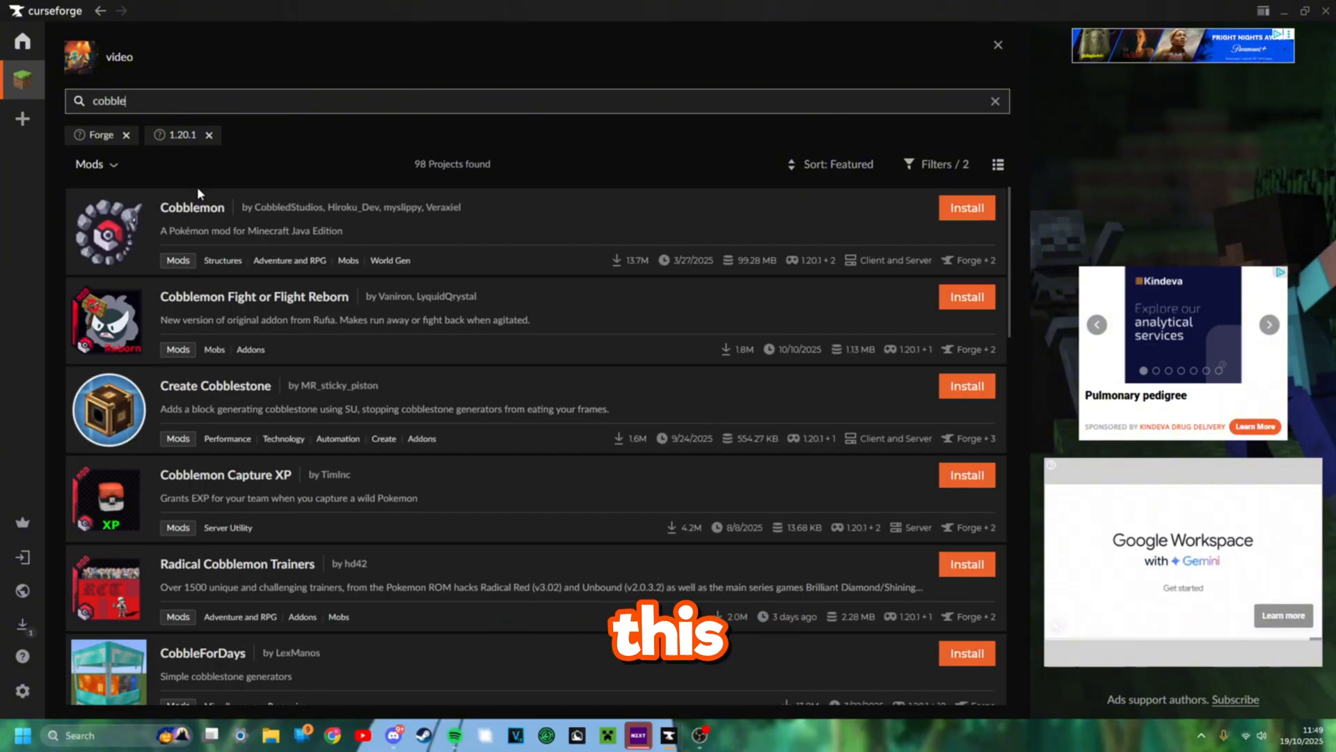
{"action": "left_click", "coordinate": [192, 207]}
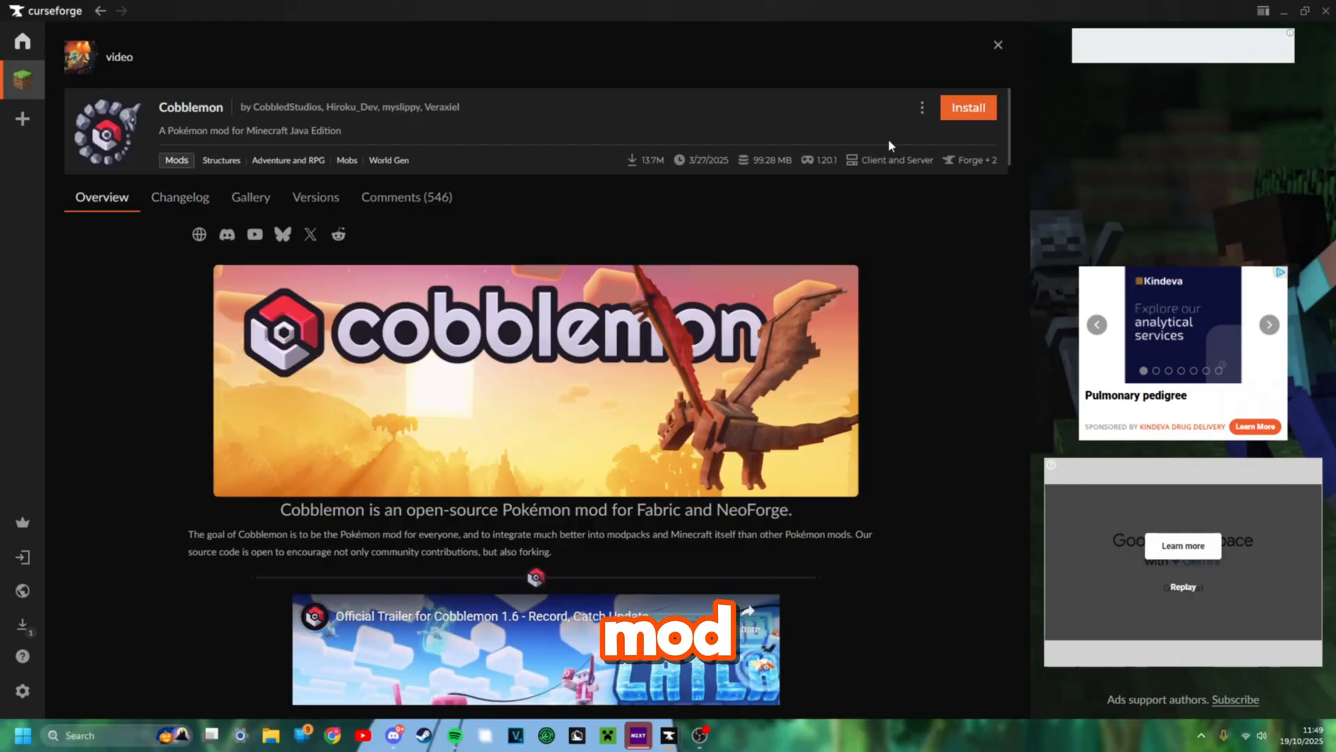
{"action": "left_click", "coordinate": [315, 197]}
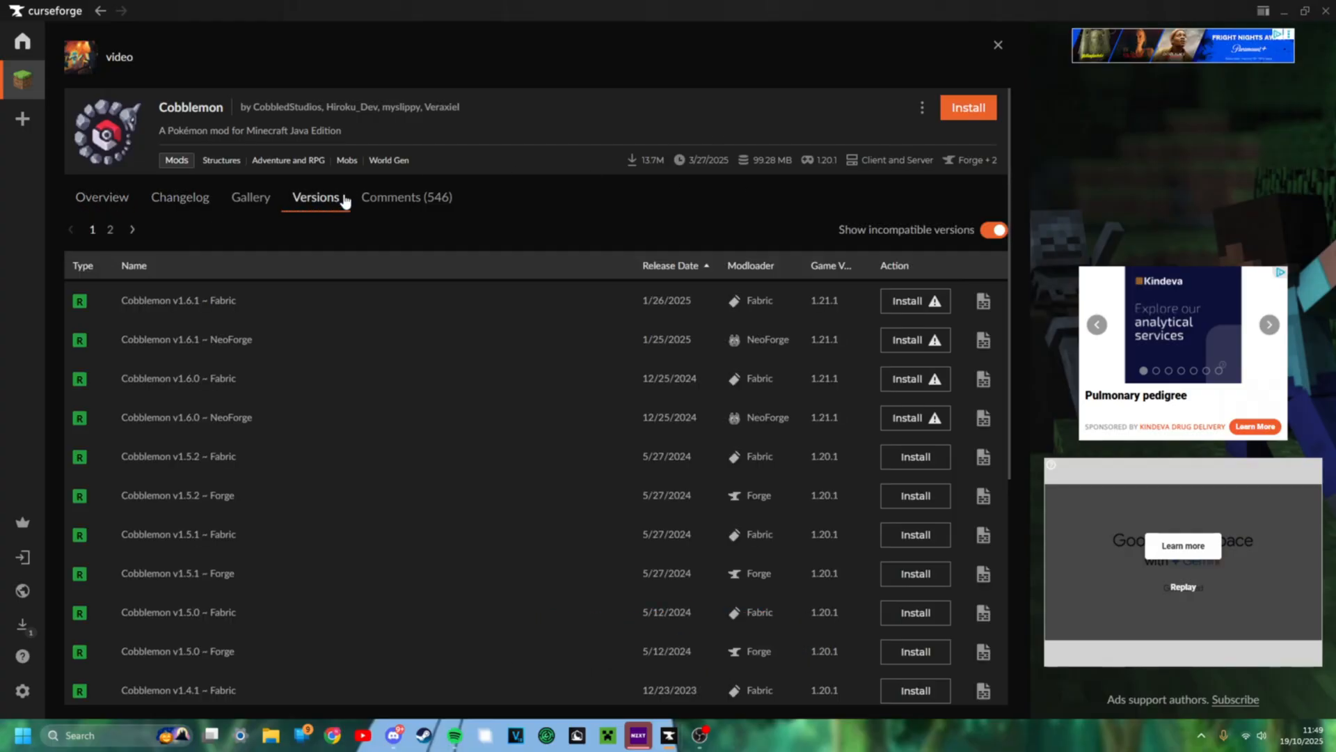
{"action": "scroll", "scroll_direction": "down", "scroll_amount": 3}
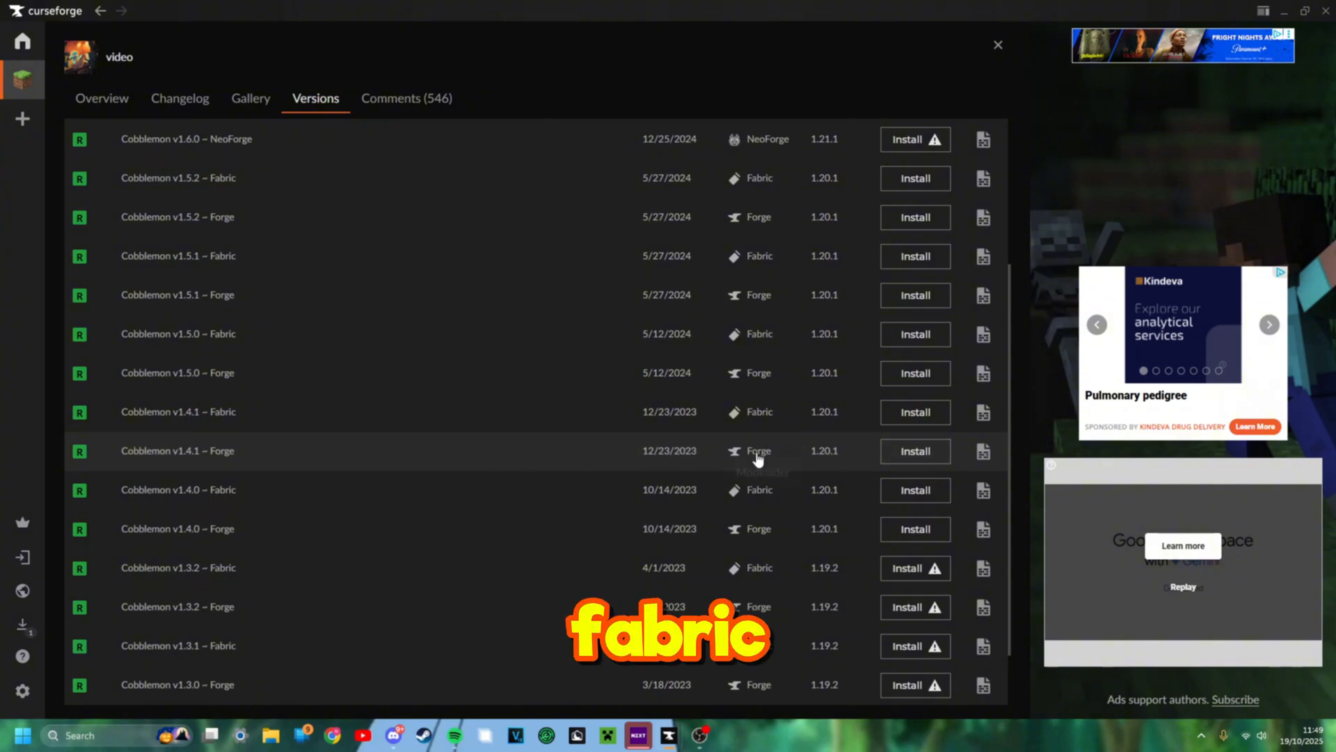
{"action": "left_click", "coordinate": [915, 412]}
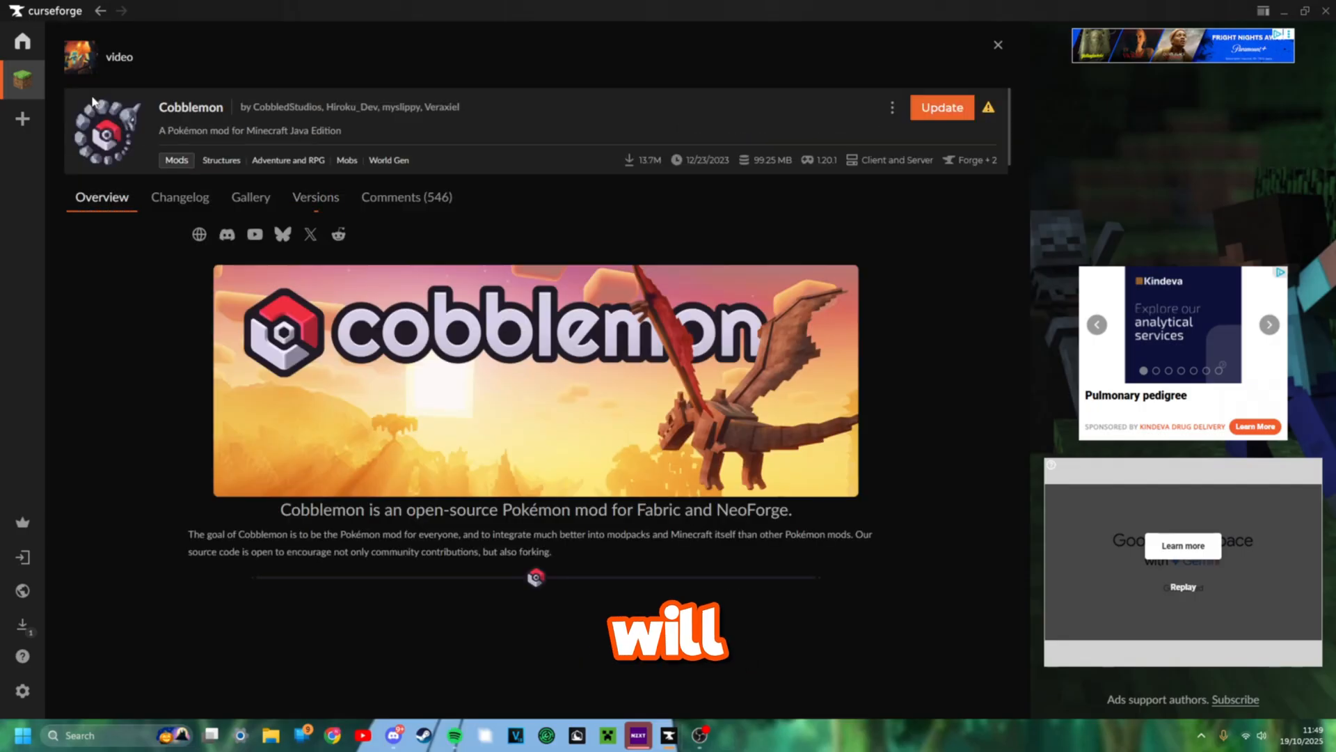
{"action": "left_click", "coordinate": [998, 45]}
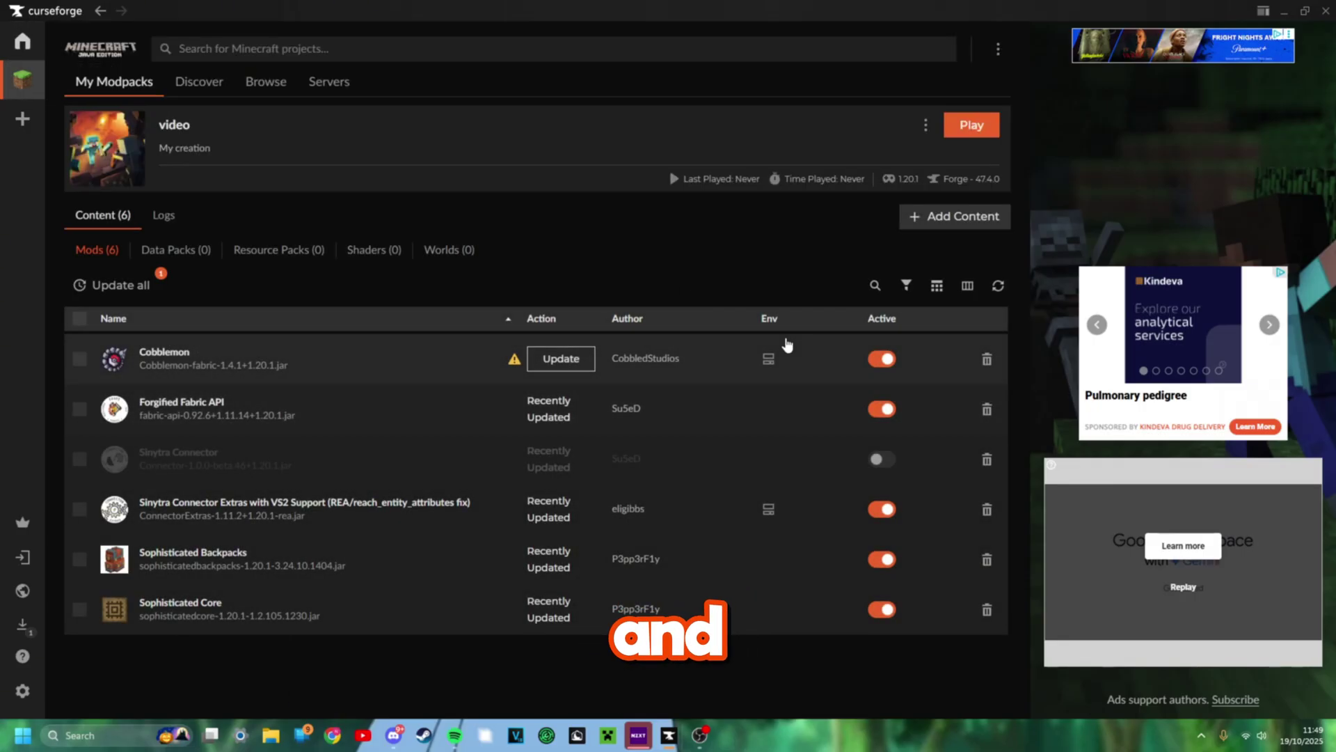
{"action": "mouse_move", "coordinate": [514, 361]}
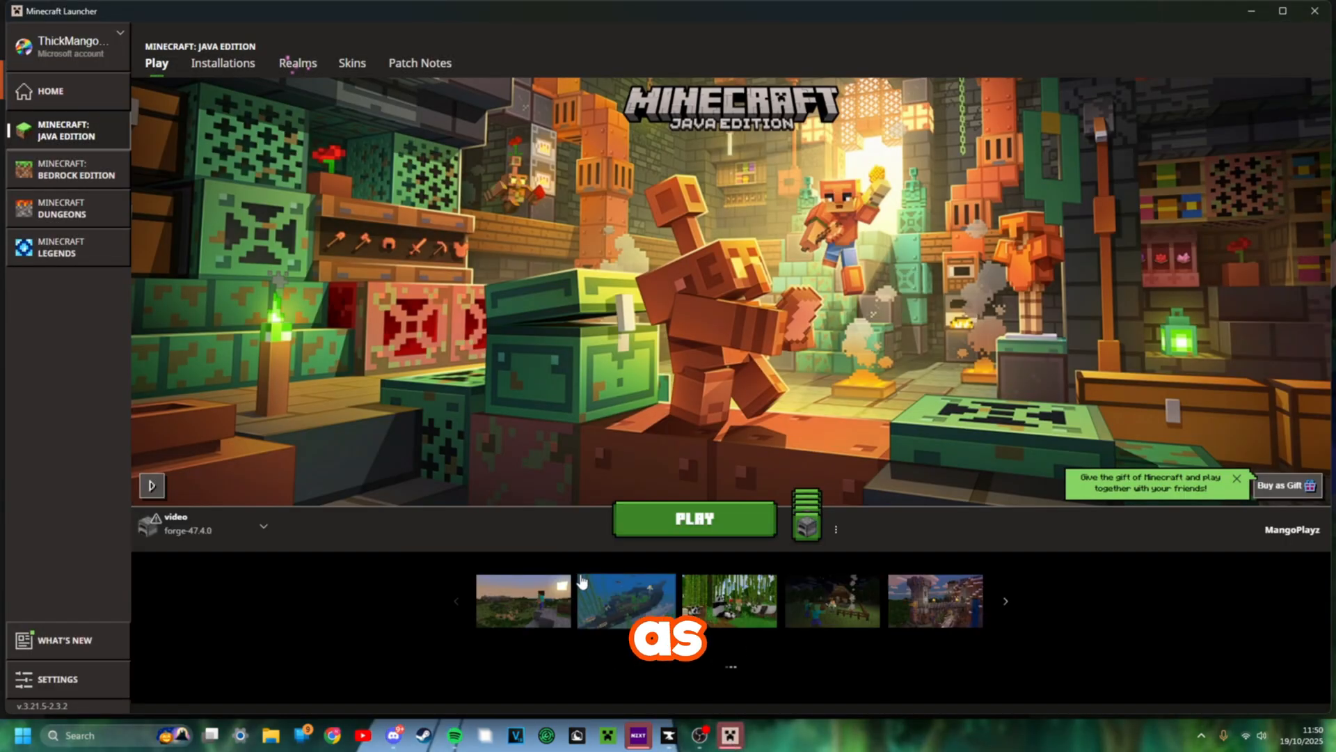
Launch the video Forge installation past the modified-installation warning and load a singleplayer world
{"action": "left_click", "coordinate": [693, 519]}
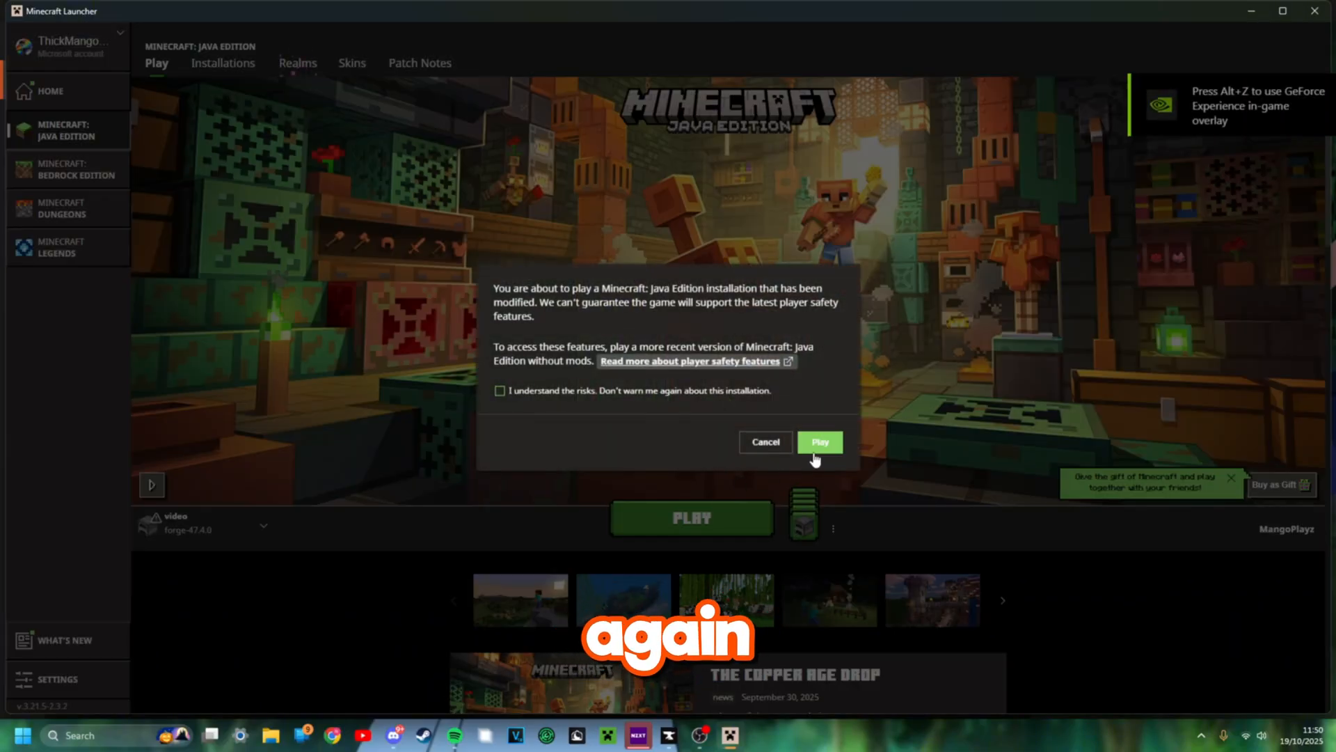
{"action": "left_click", "coordinate": [820, 442]}
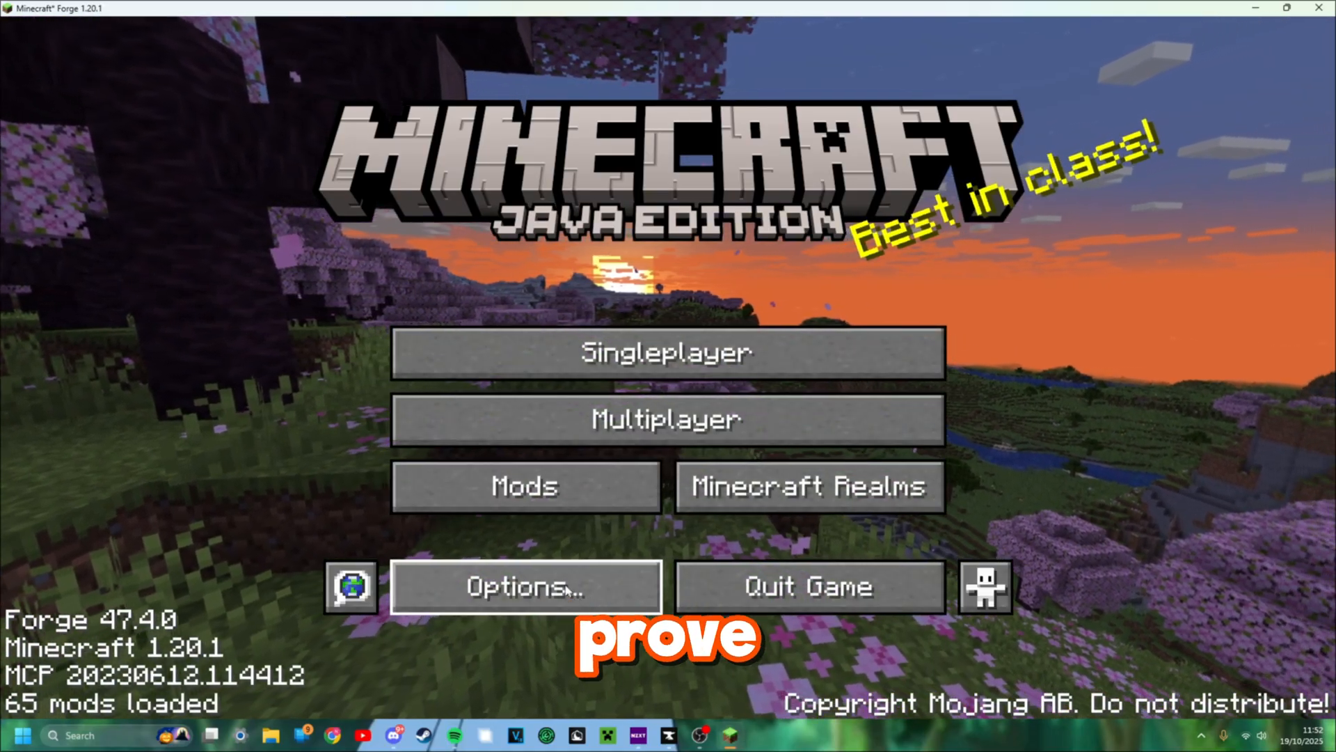
{"action": "left_click", "coordinate": [666, 354]}
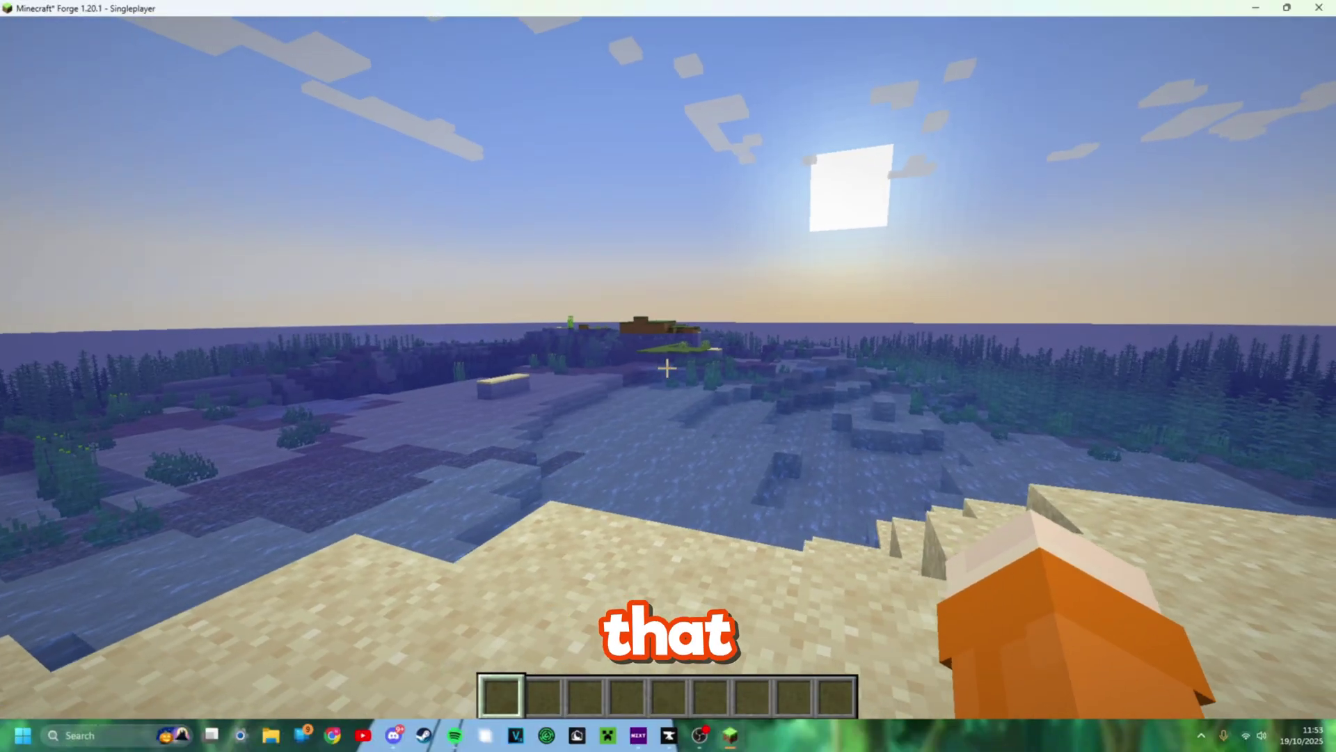
Search 'backpa' in the creative inventory for a backpack, then pick Bulbasaur as starter
{"action": "key", "text": "e"}
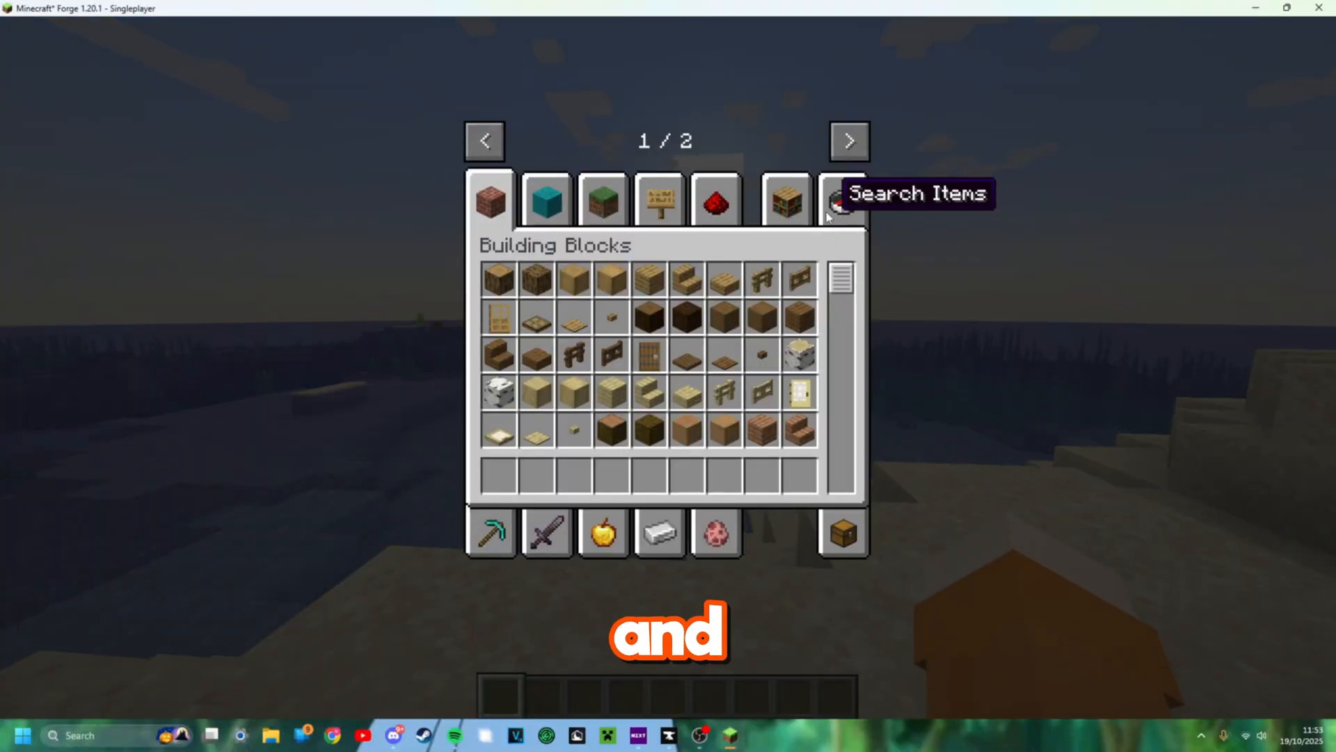
{"action": "type", "text": "backpa"}
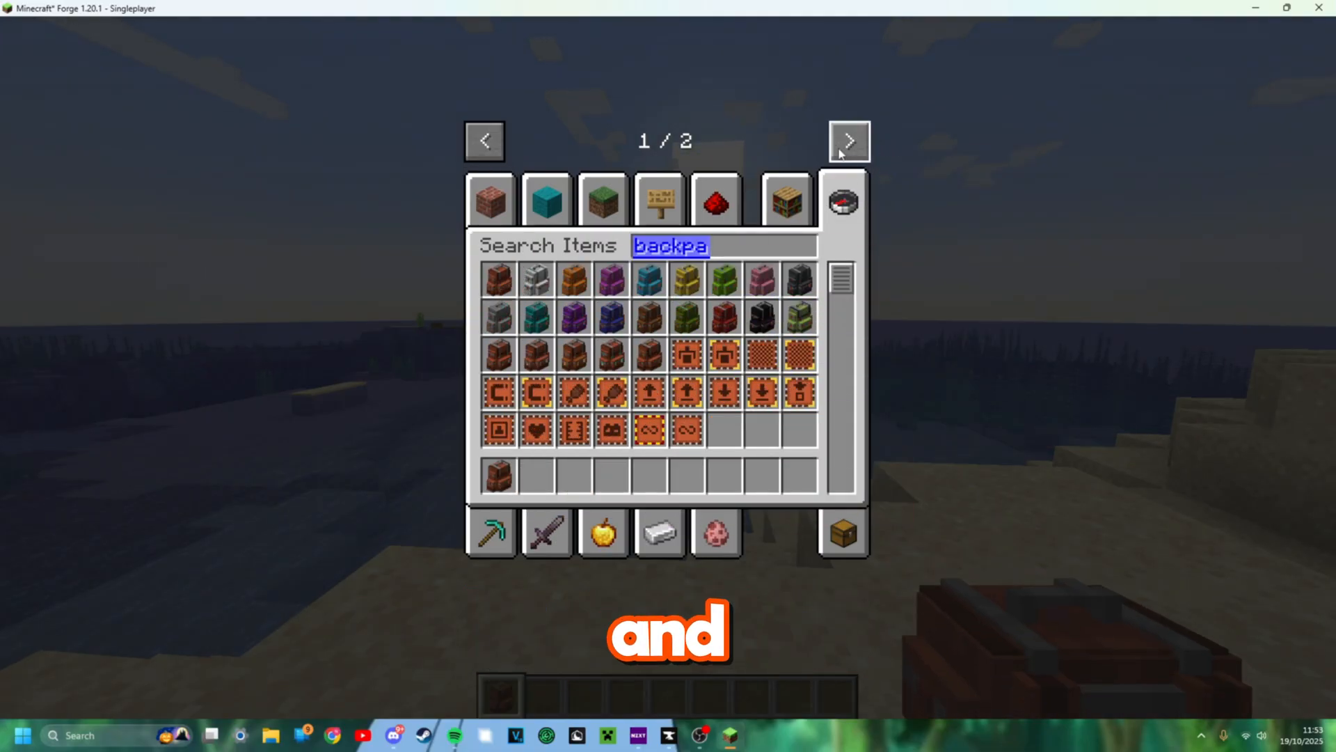
{"action": "left_click", "coordinate": [849, 141]}
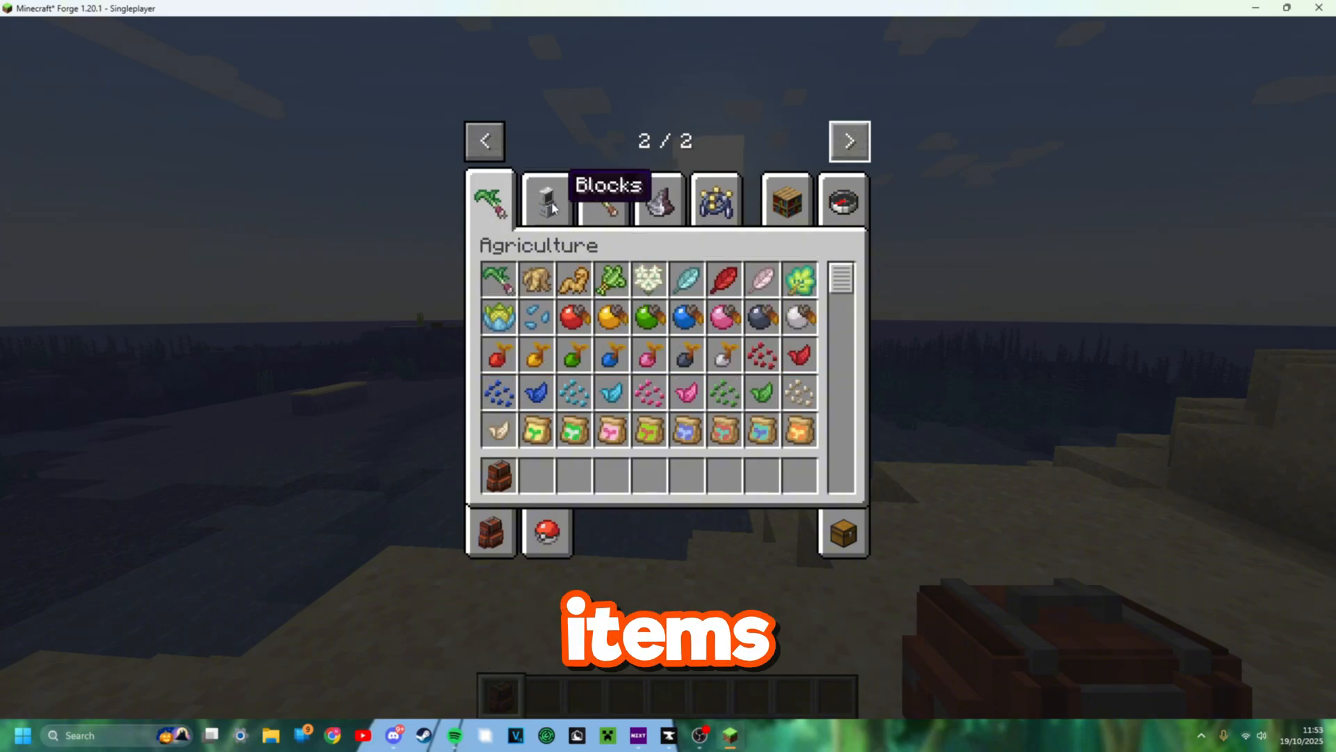
{"action": "key", "text": "Escape"}
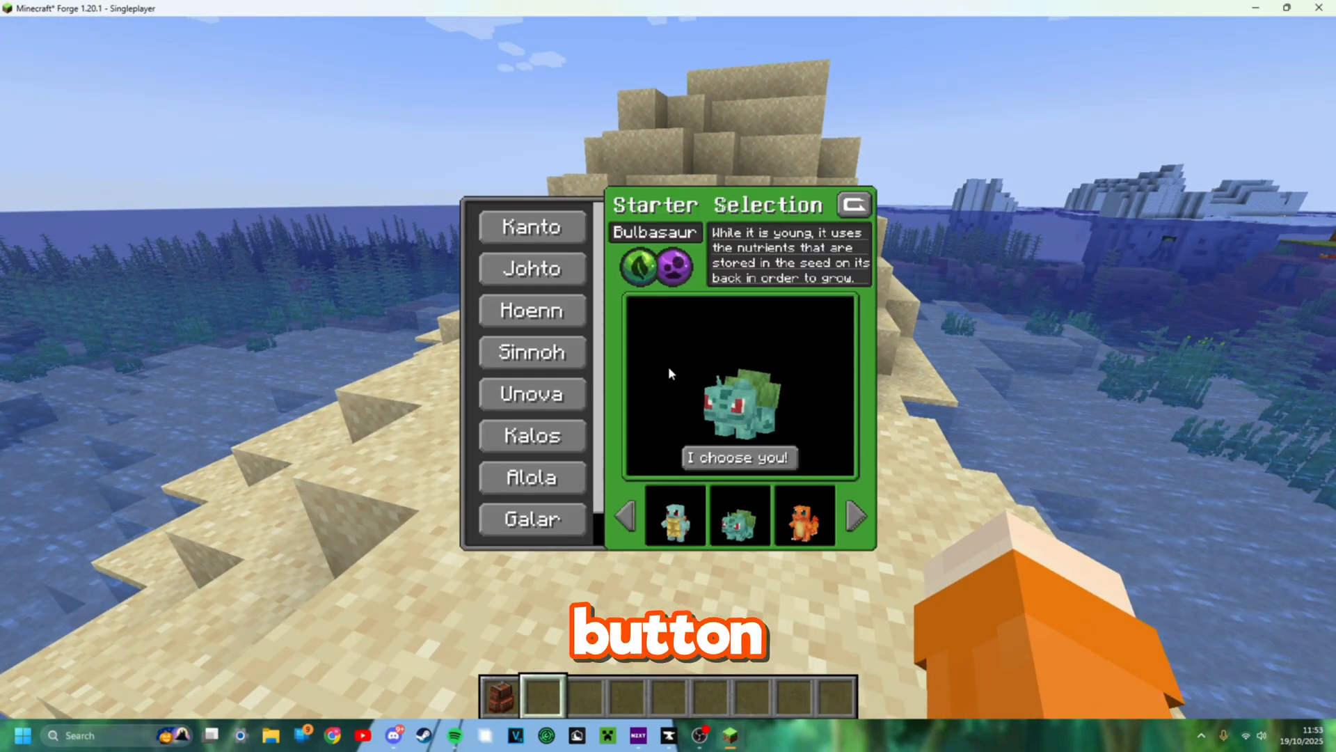
{"action": "left_click", "coordinate": [739, 457]}
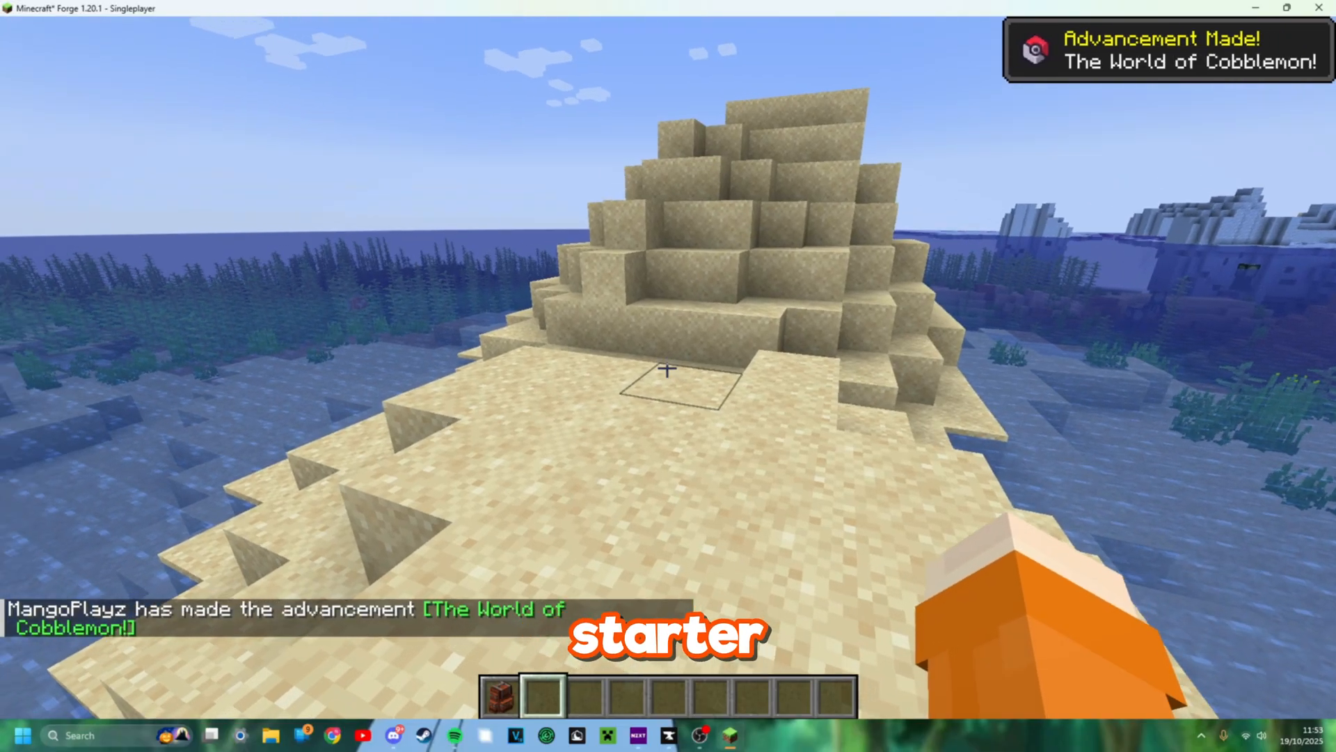